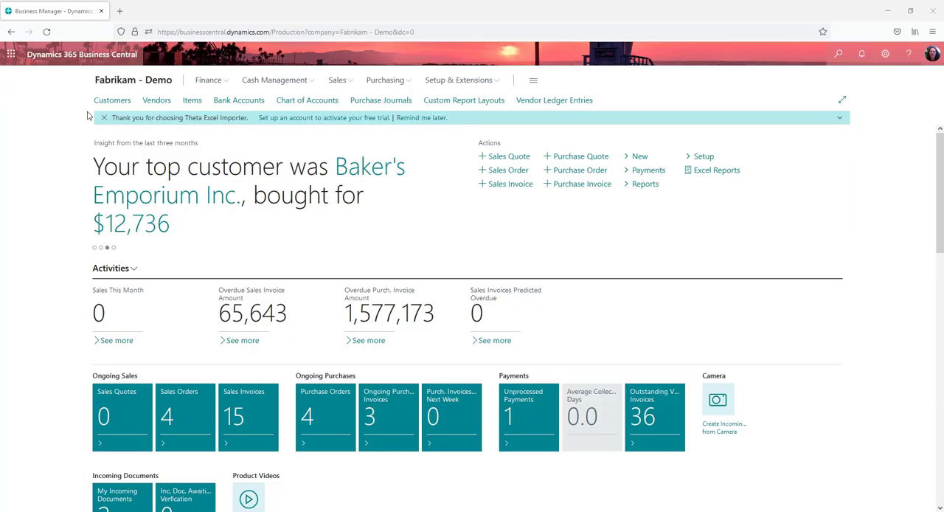
Step: Reach the Chart of Accounts via the Finance links and scroll to the Fixed Assets accounts
left_click(274, 79)
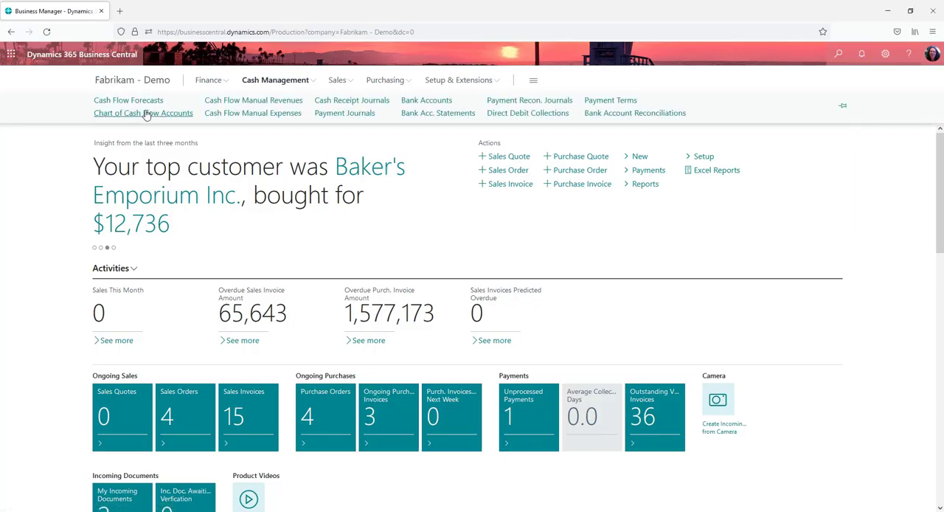
left_click(210, 80)
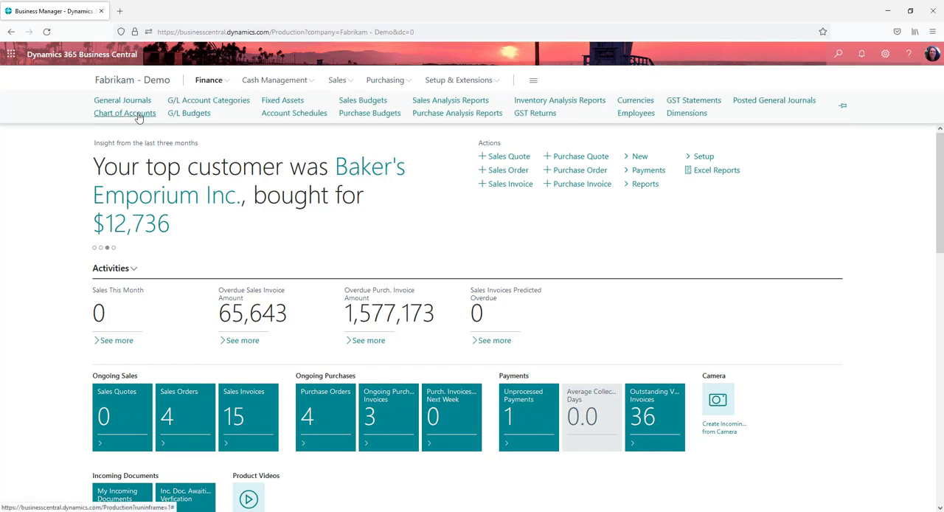
left_click(124, 112)
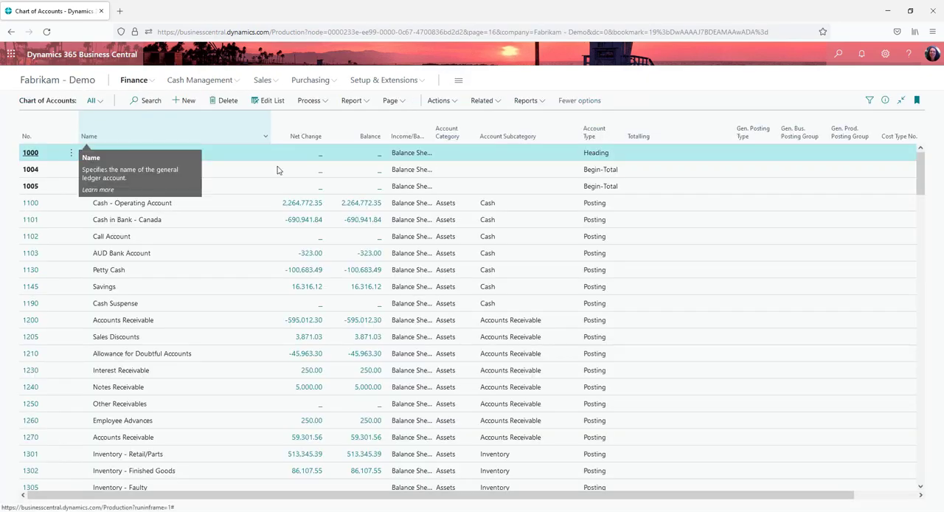
scroll("down", 3)
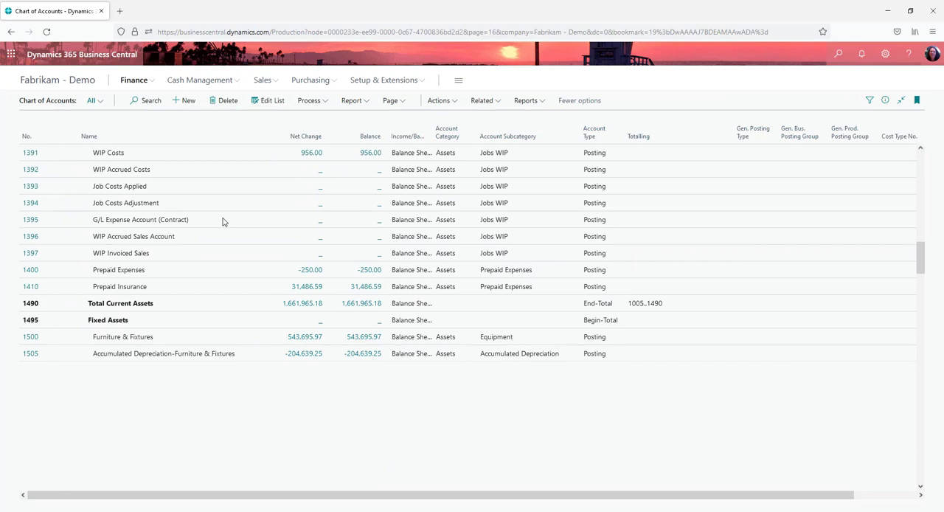
scroll("down", 3)
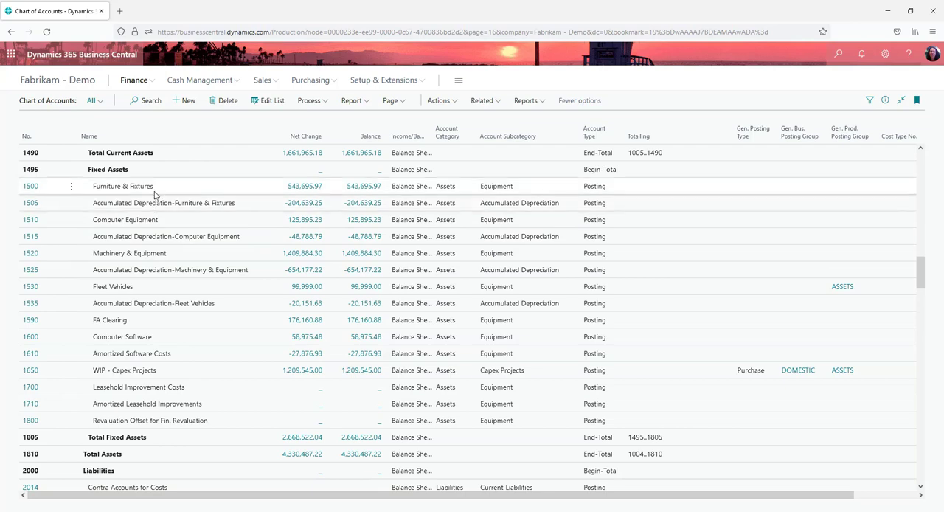
left_click(122, 186)
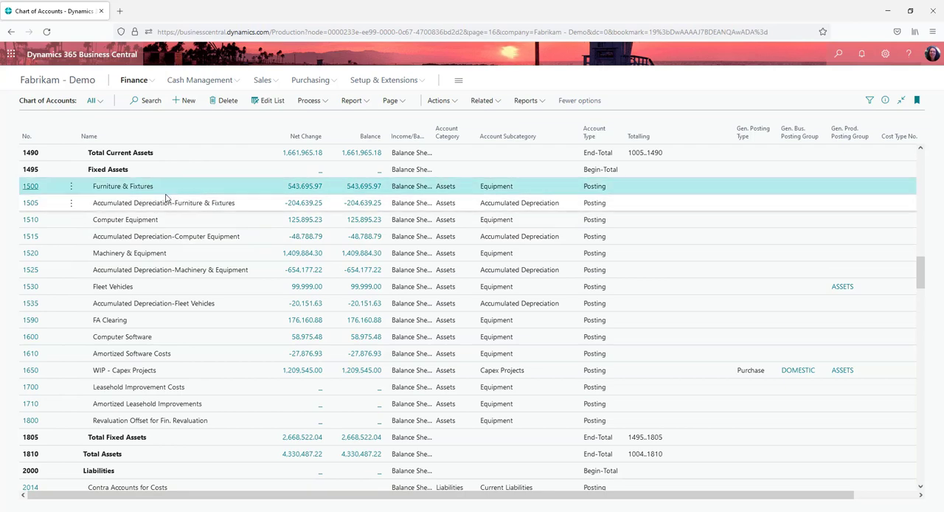
mouse_move(147, 193)
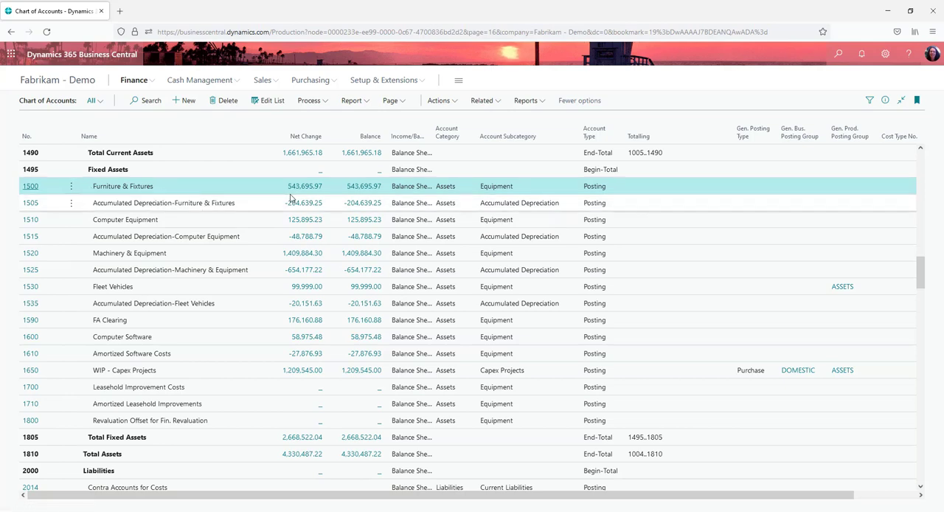
mouse_move(217, 208)
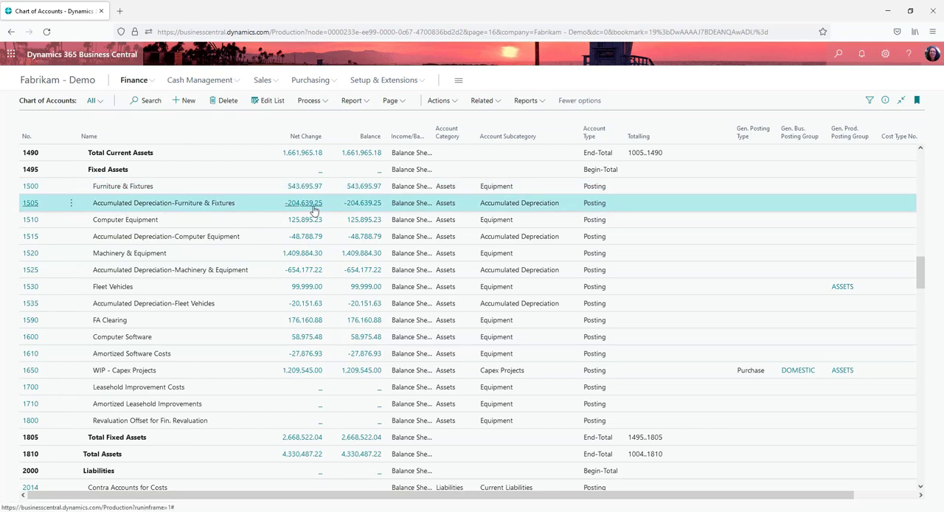
mouse_move(304, 202)
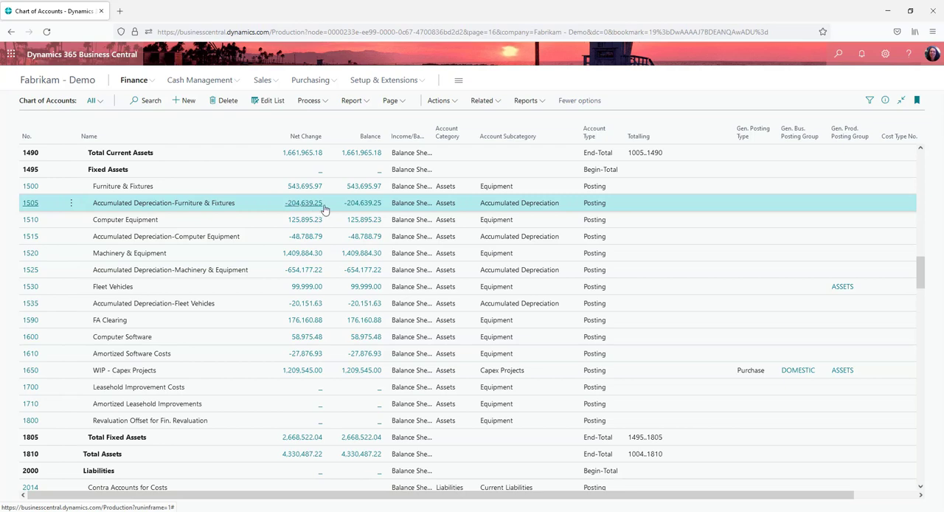
mouse_move(221, 208)
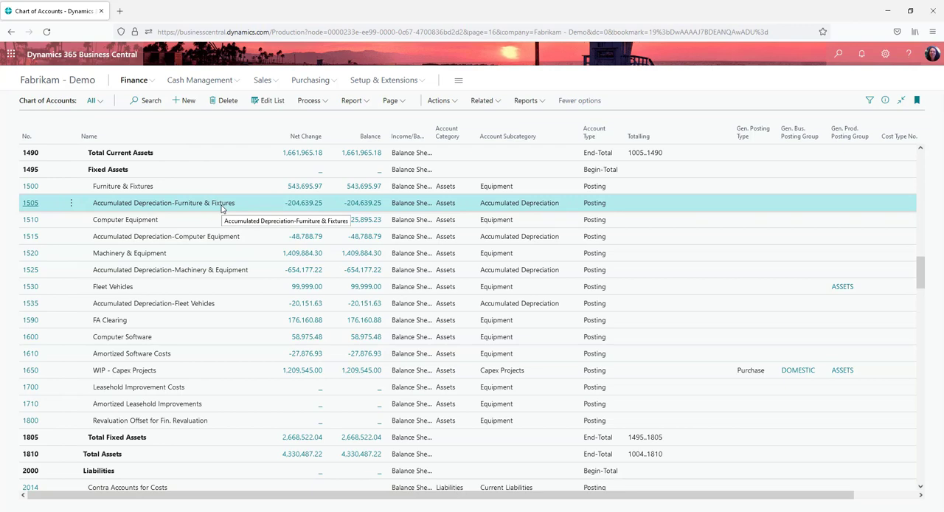
mouse_move(267, 411)
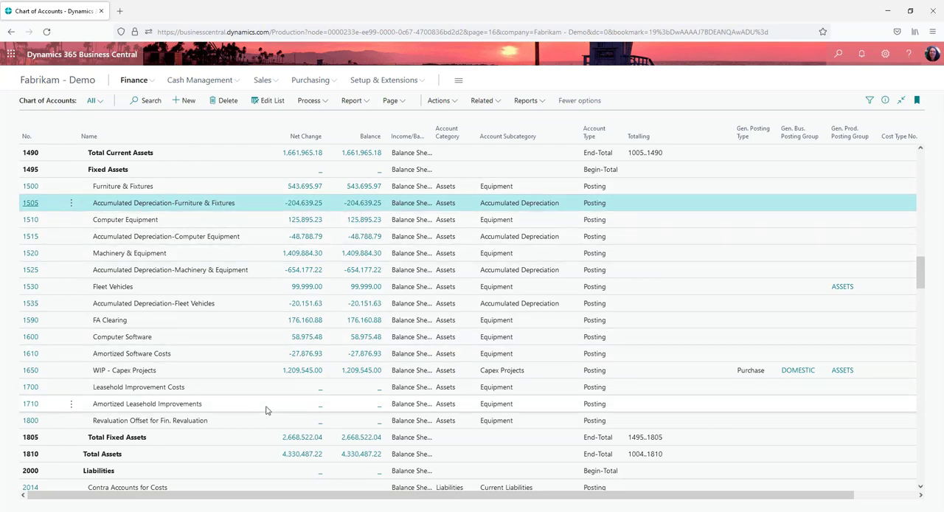
mouse_move(302, 185)
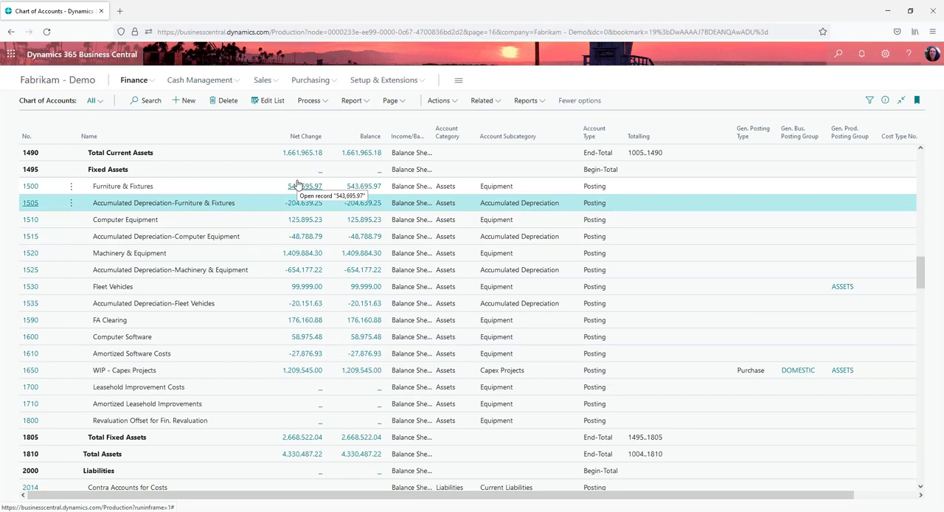
mouse_move(118, 189)
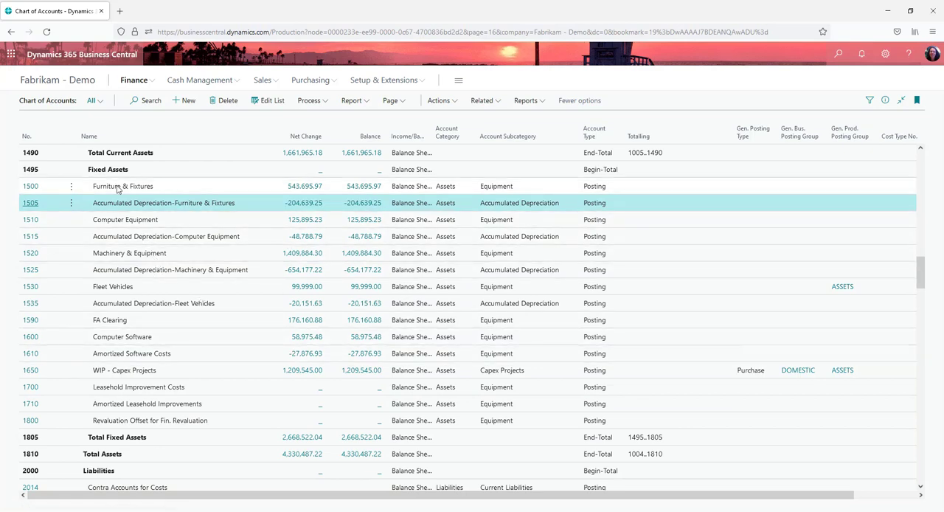
mouse_move(189, 378)
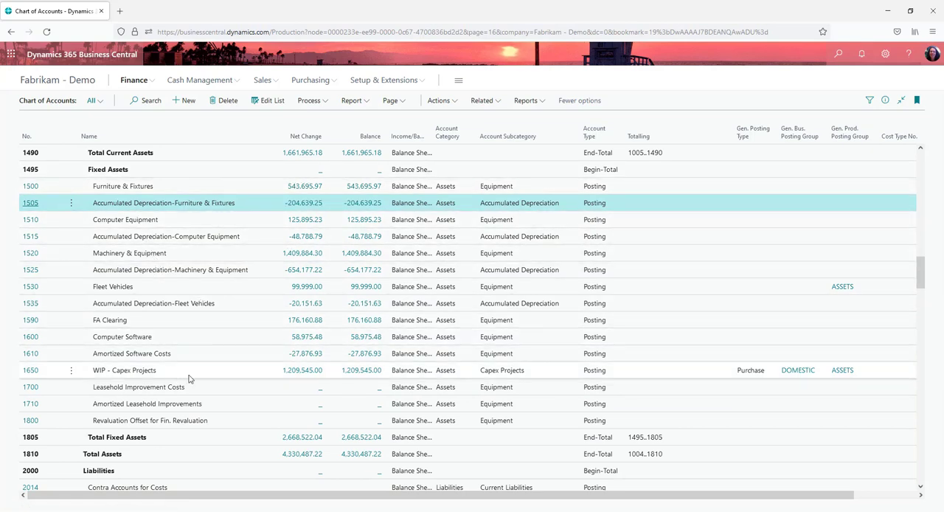
left_click(124, 369)
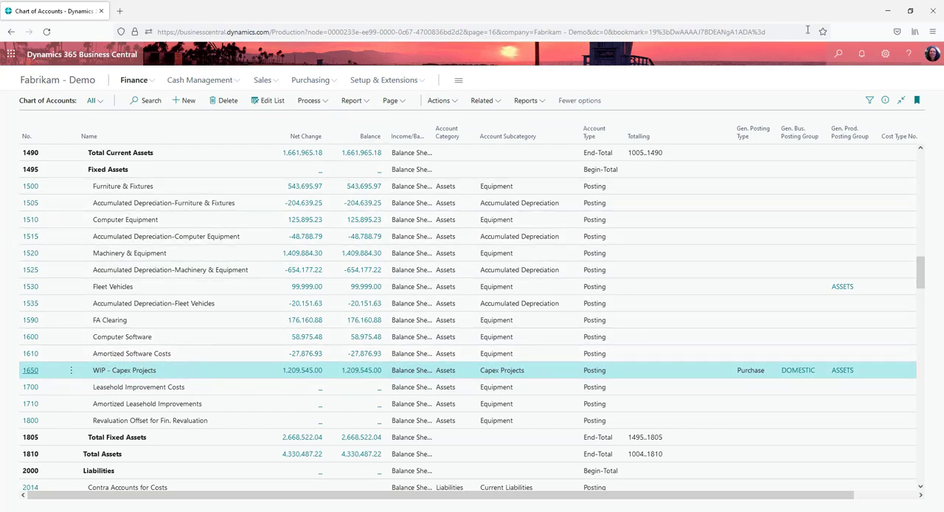
Step: Search Tell Me for FA Posting Groups and land on the list with CAP-MAC and MV-100
left_click(838, 53)
type("fix ass pos")
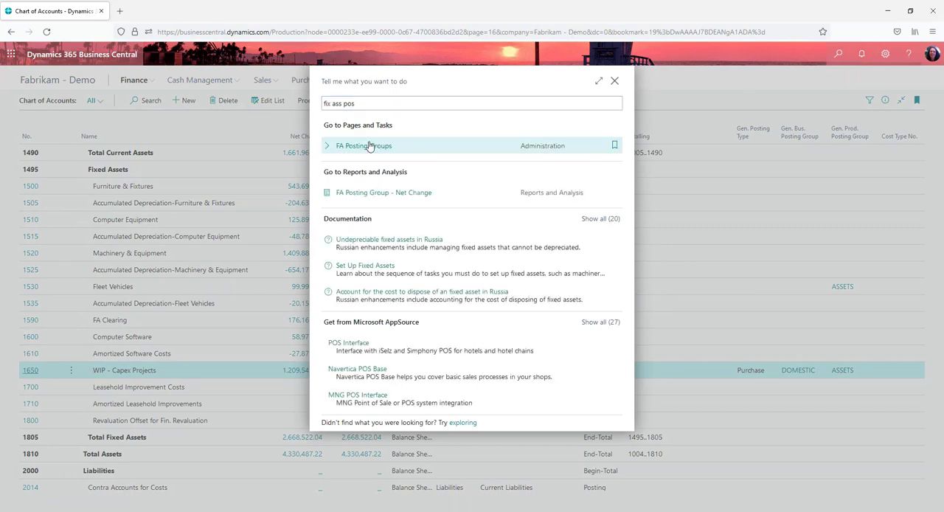
left_click(365, 144)
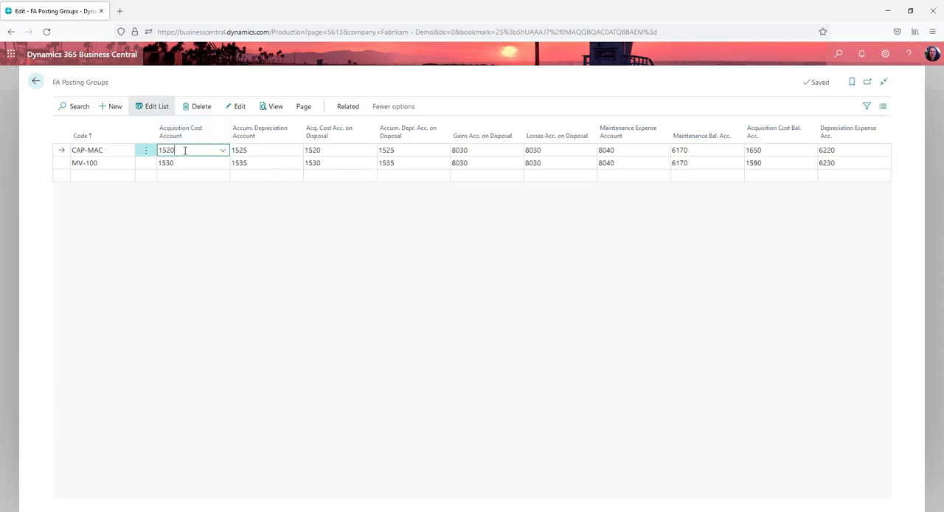
left_click(260, 150)
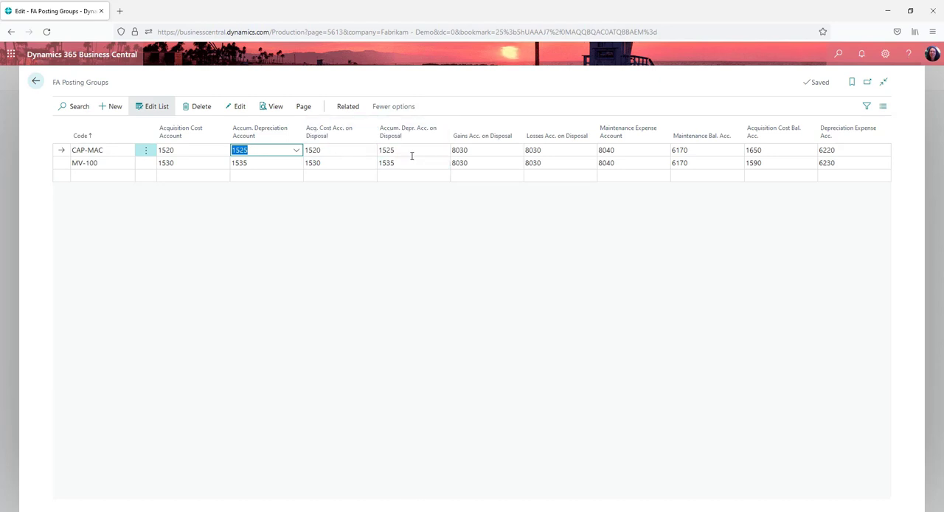
mouse_move(337, 141)
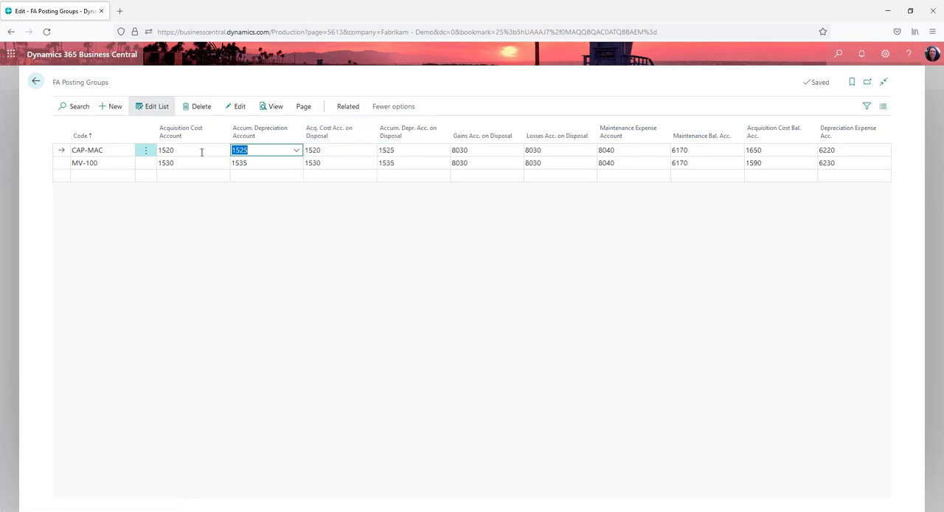
mouse_move(384, 150)
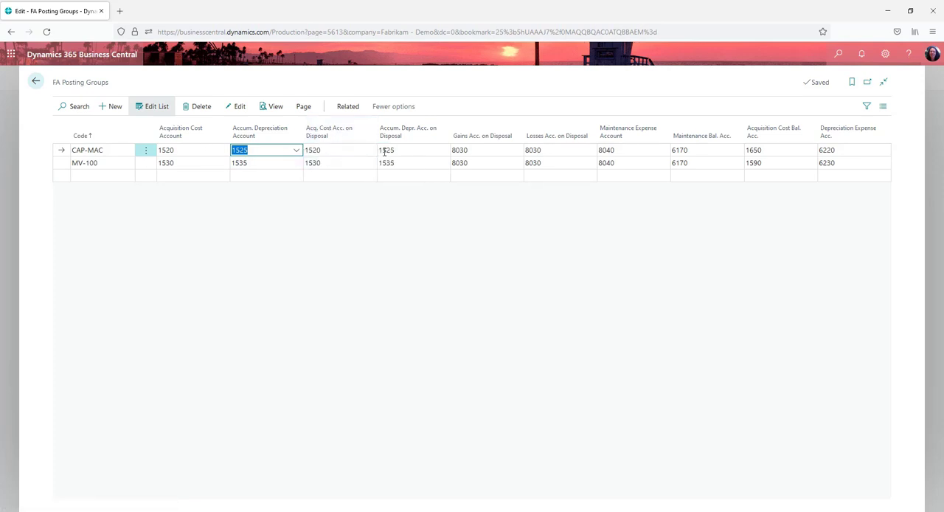
left_click(339, 150)
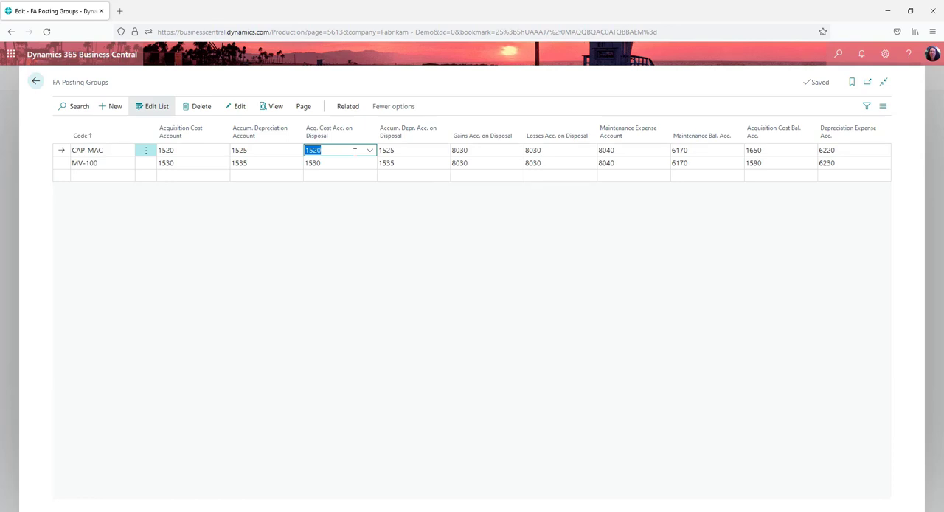
left_click(192, 151)
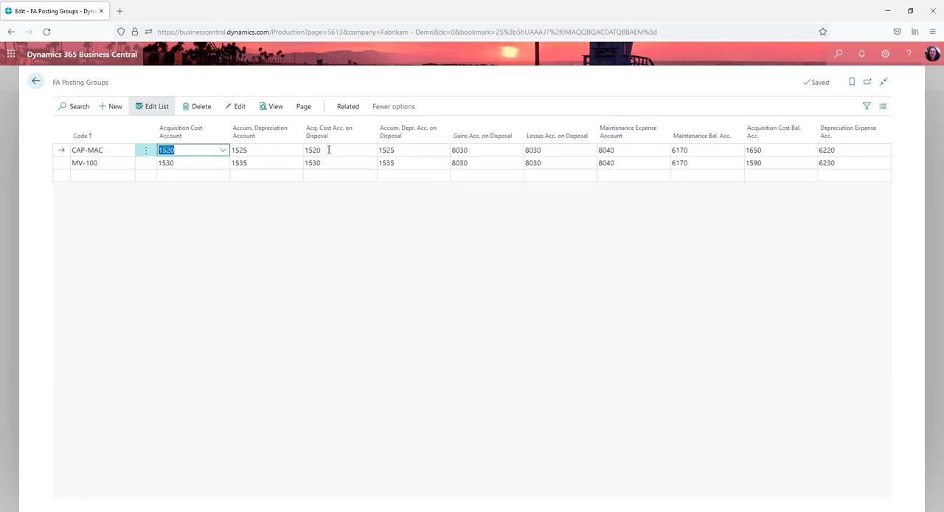
left_click(336, 151)
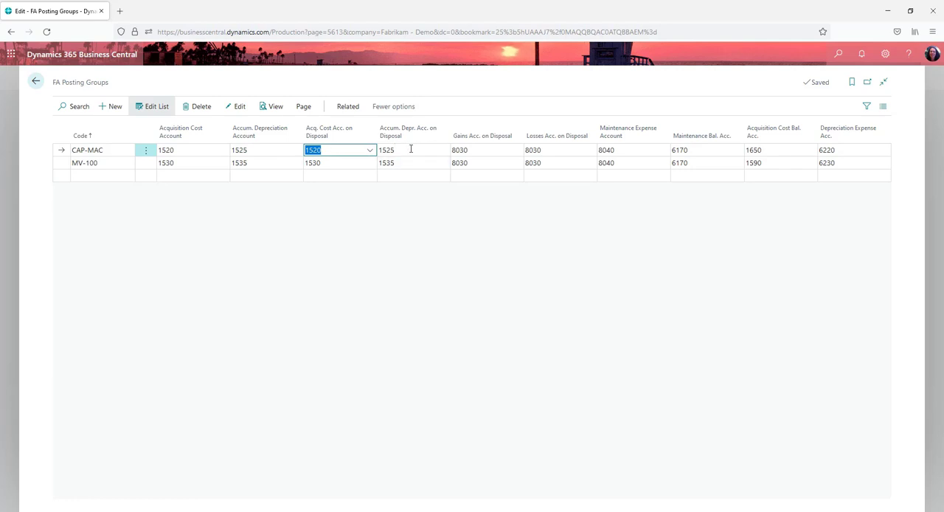
left_click(486, 151)
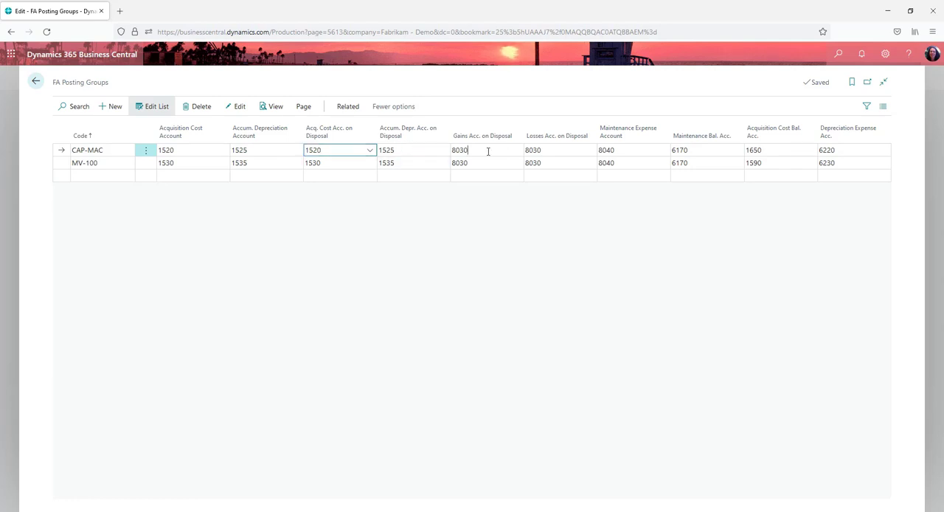
left_click(558, 151)
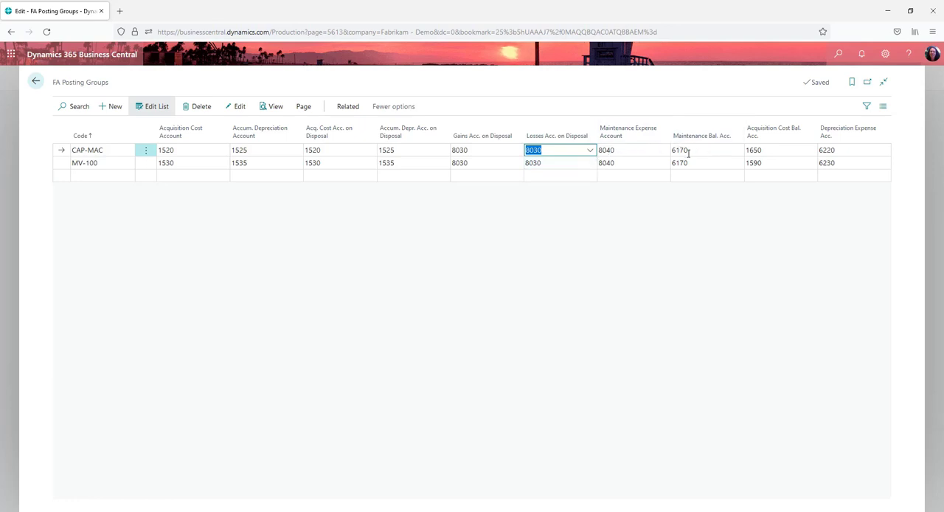
key("Tab")
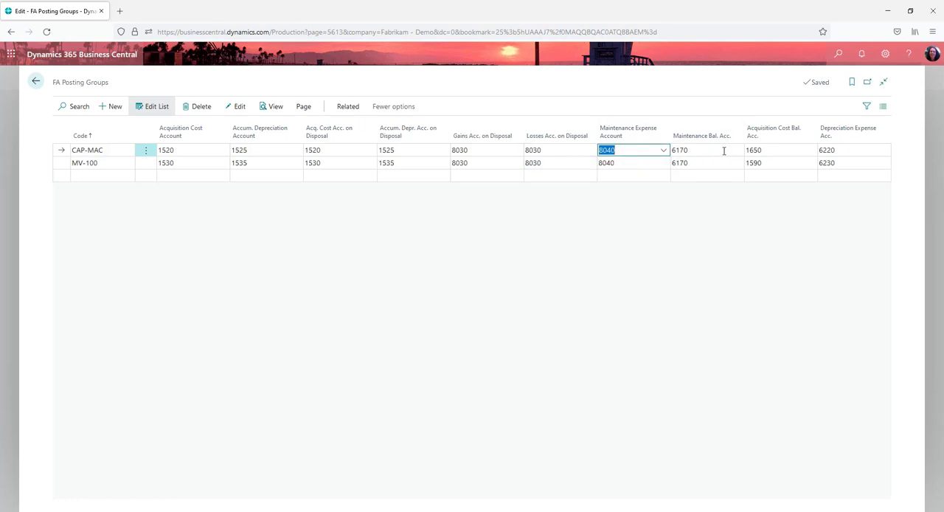
left_click(706, 150)
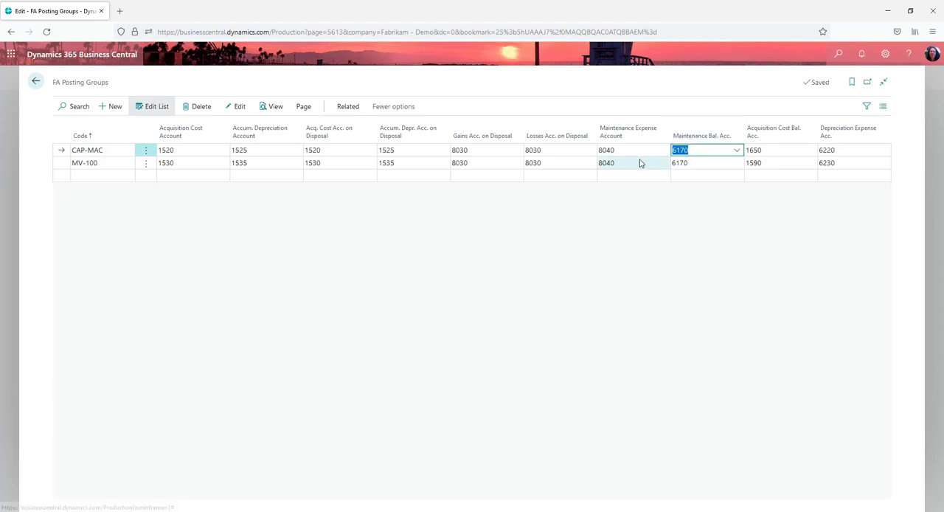
left_click(632, 150)
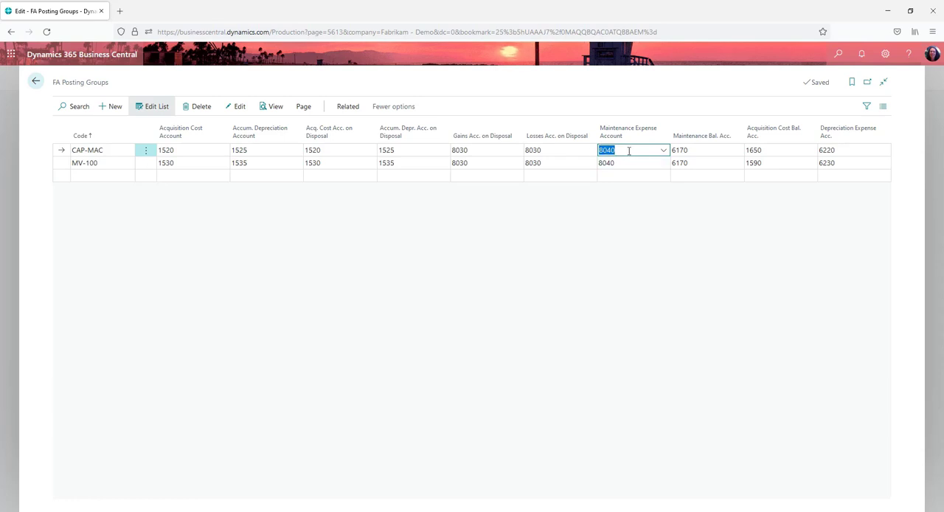
mouse_move(619, 151)
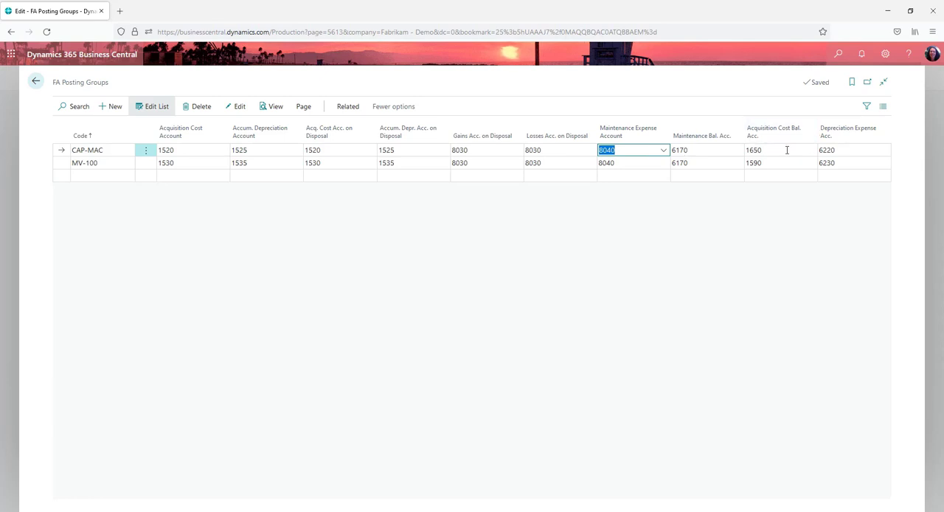
left_click(779, 150)
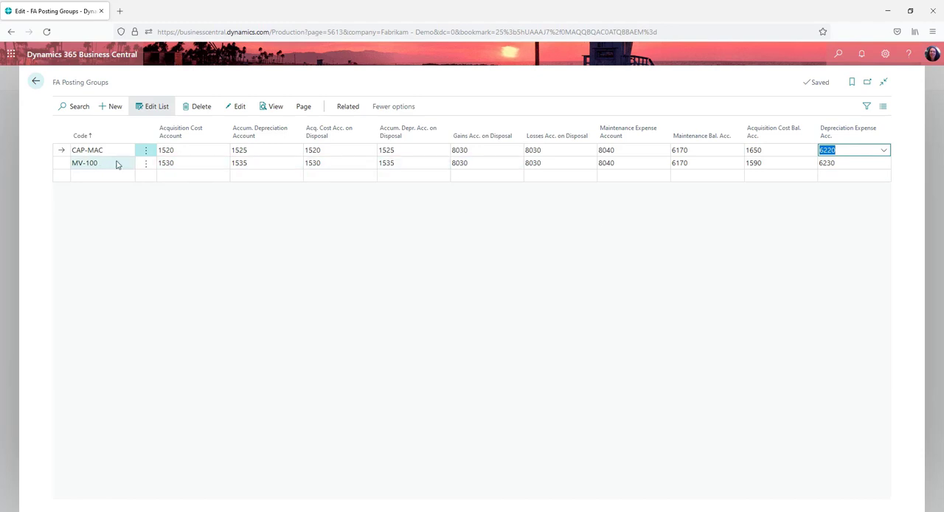
Step: From the MV-100 row, reach its depreciation allocations showing account 6230 at 100%
left_click(86, 162)
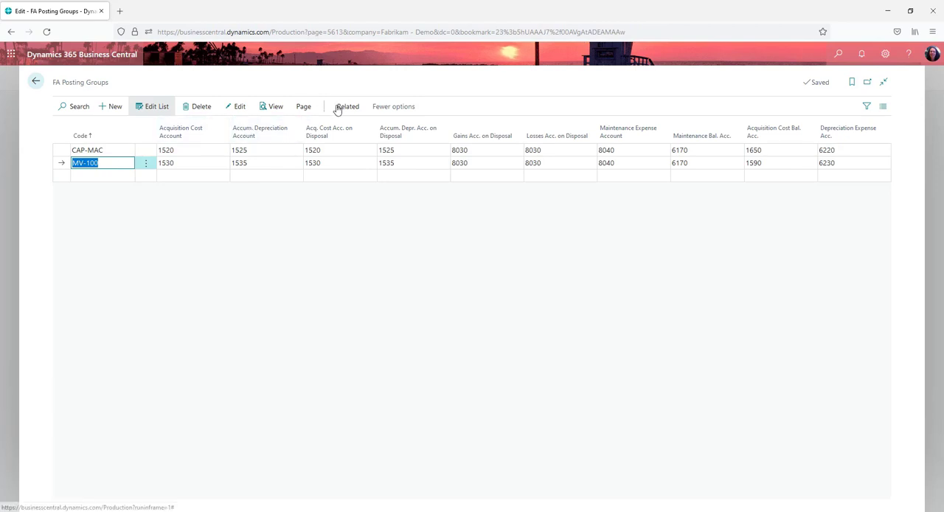
left_click(348, 106)
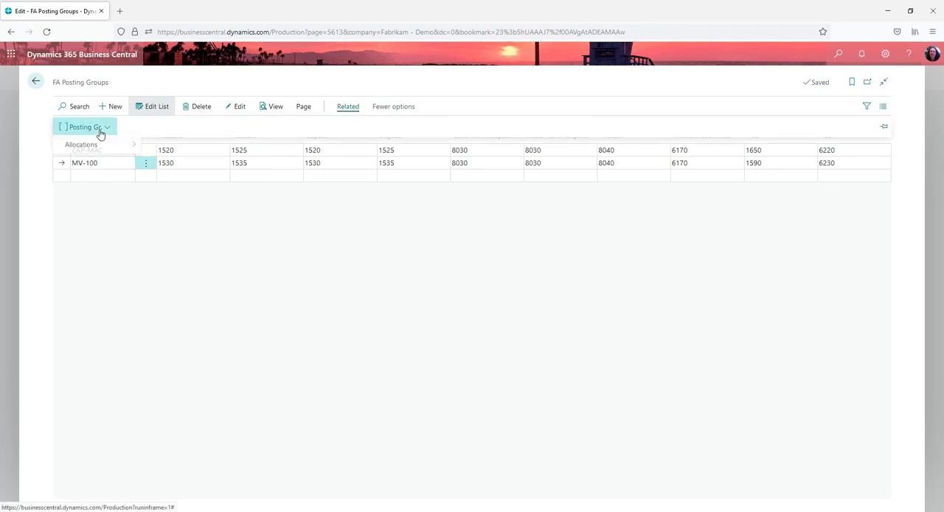
left_click(80, 145)
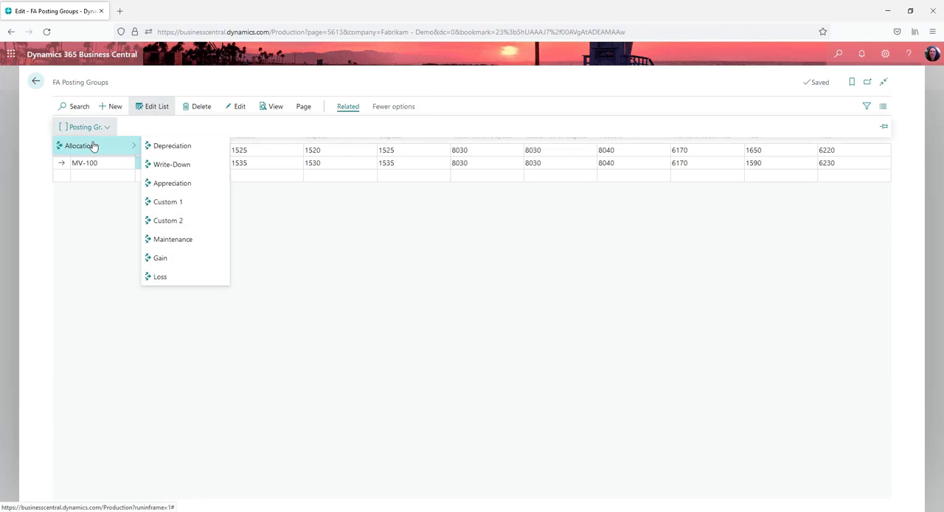
mouse_move(172, 144)
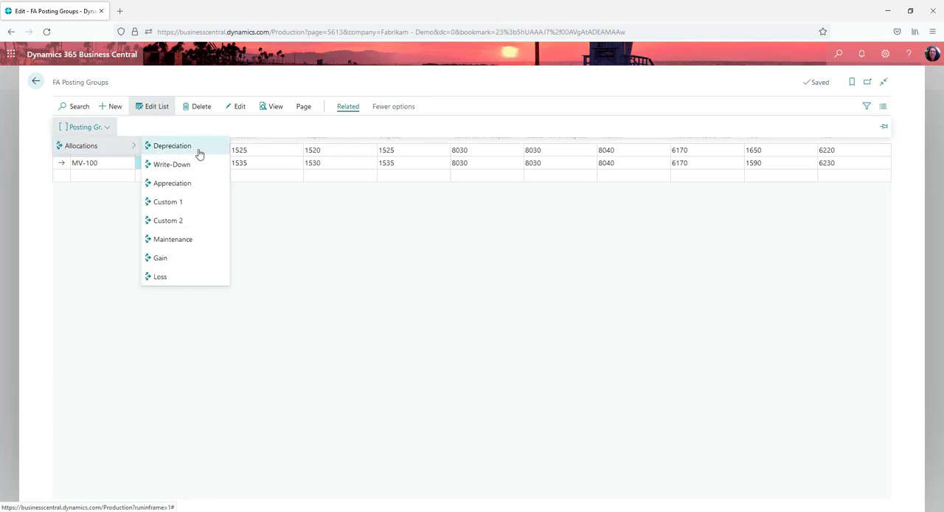
left_click(171, 145)
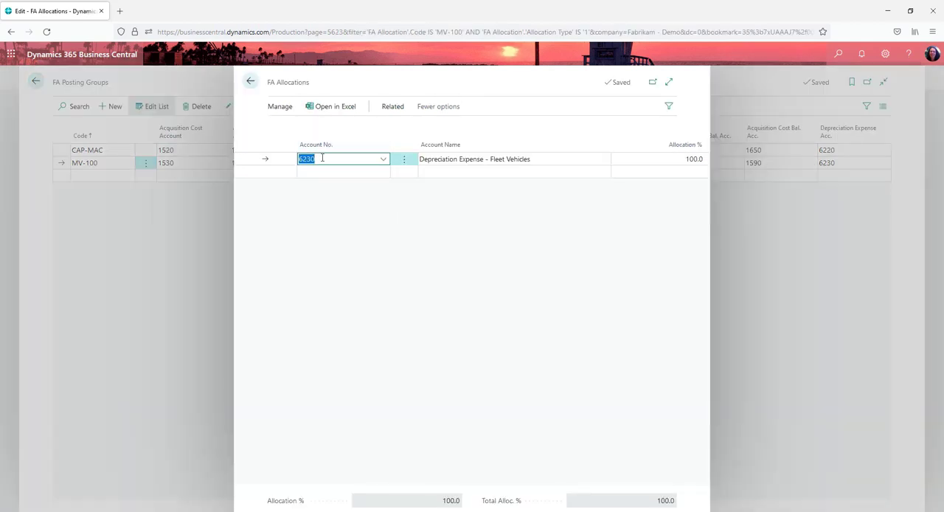
mouse_move(852, 170)
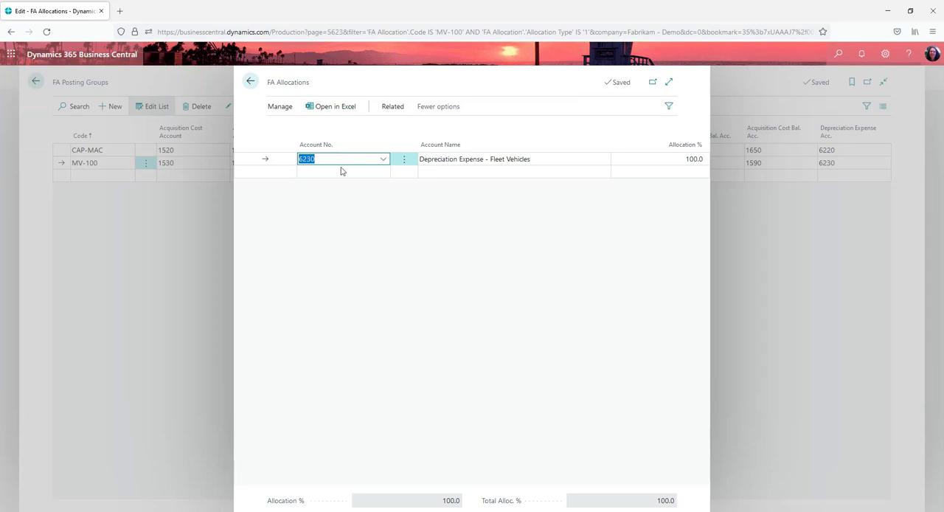
mouse_move(335, 164)
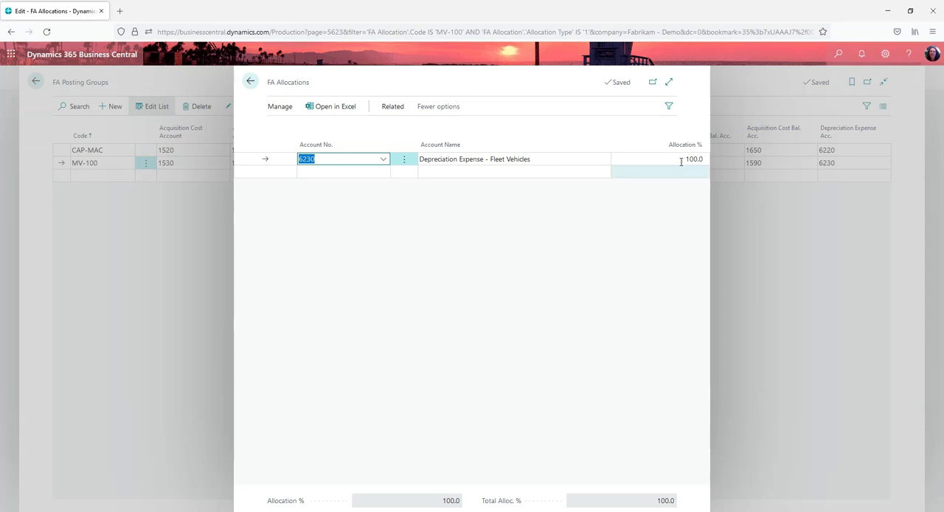
mouse_move(441, 233)
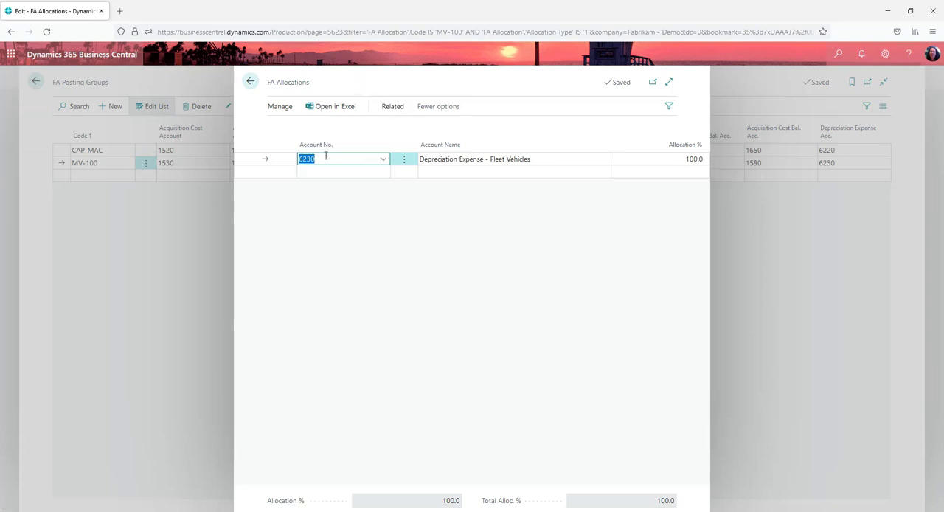
left_click(393, 106)
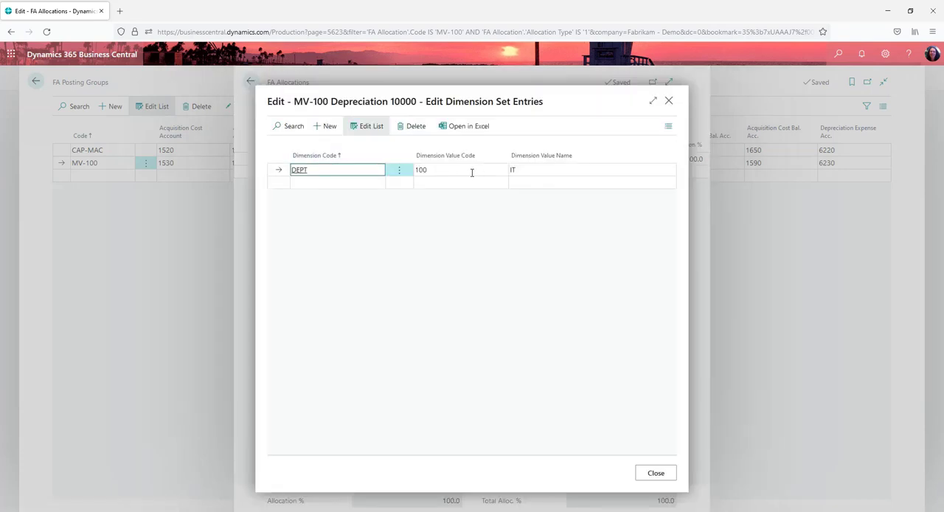
Step: Select the DEPT dimension value (IT) on the MV-100 allocation's dimension set entries
left_click(457, 170)
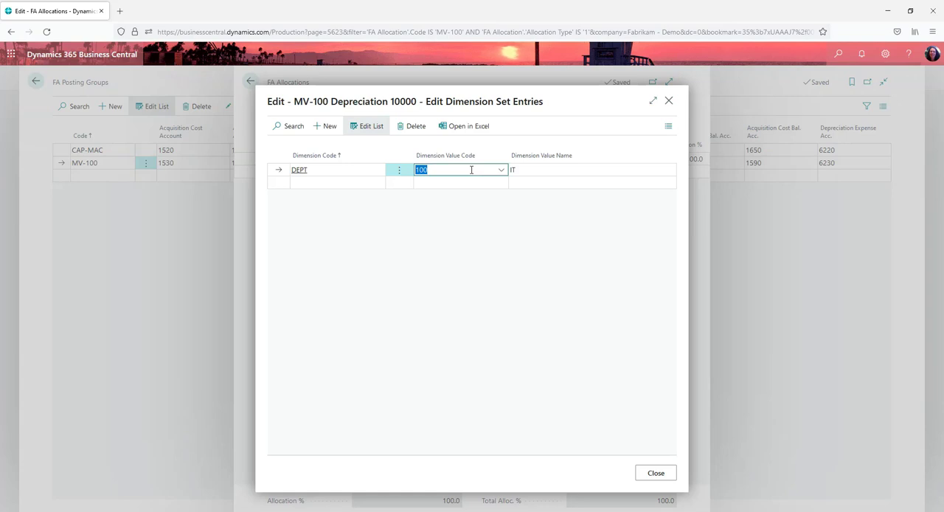